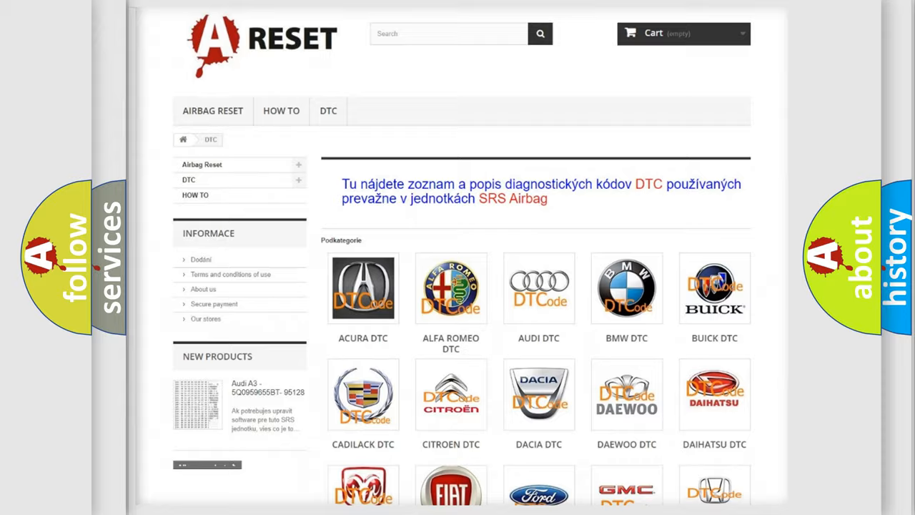
pyautogui.scroll(-3)
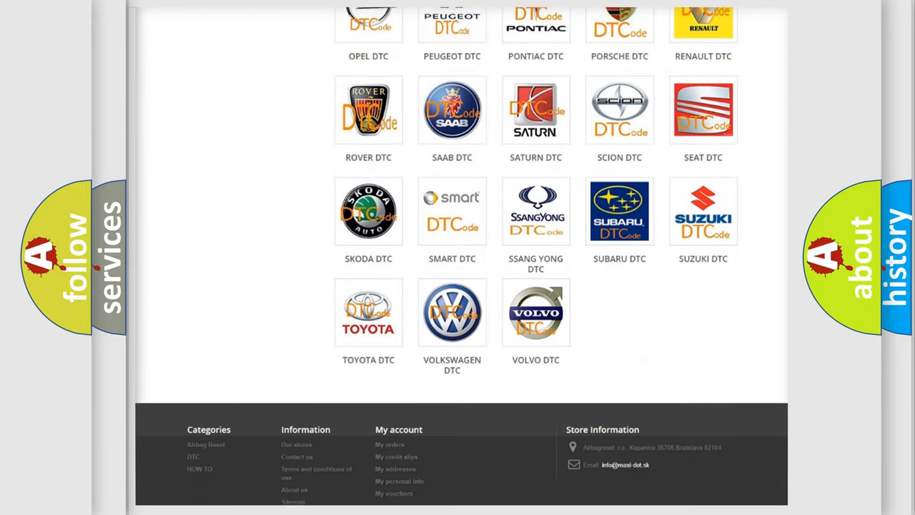
pyautogui.scroll(-3)
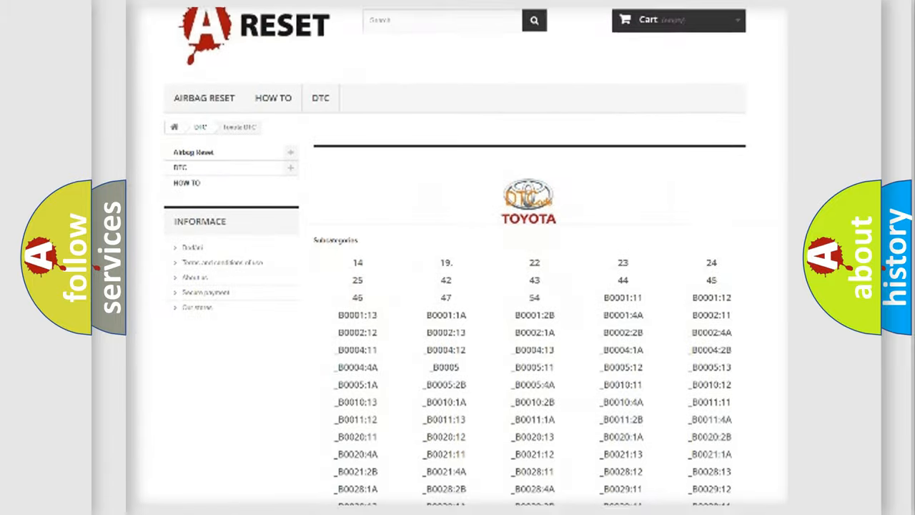
pyautogui.scroll(-3)
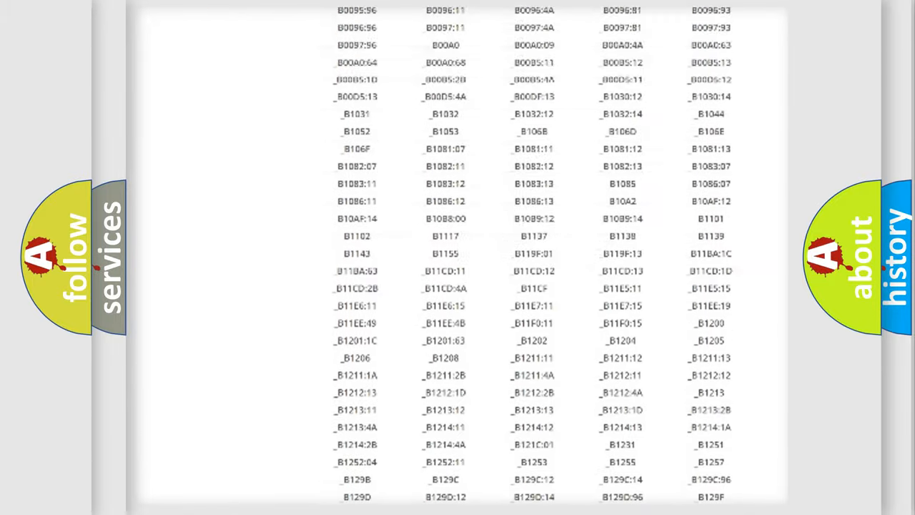
pyautogui.scroll(3)
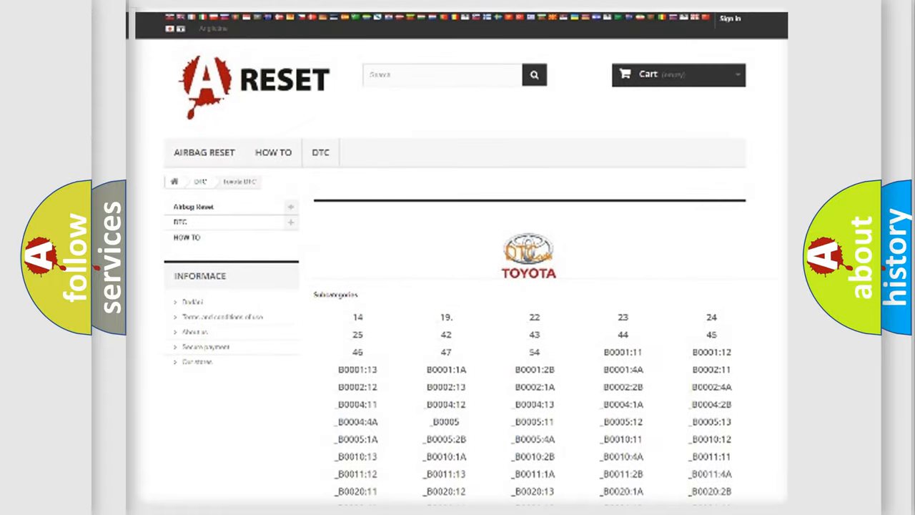